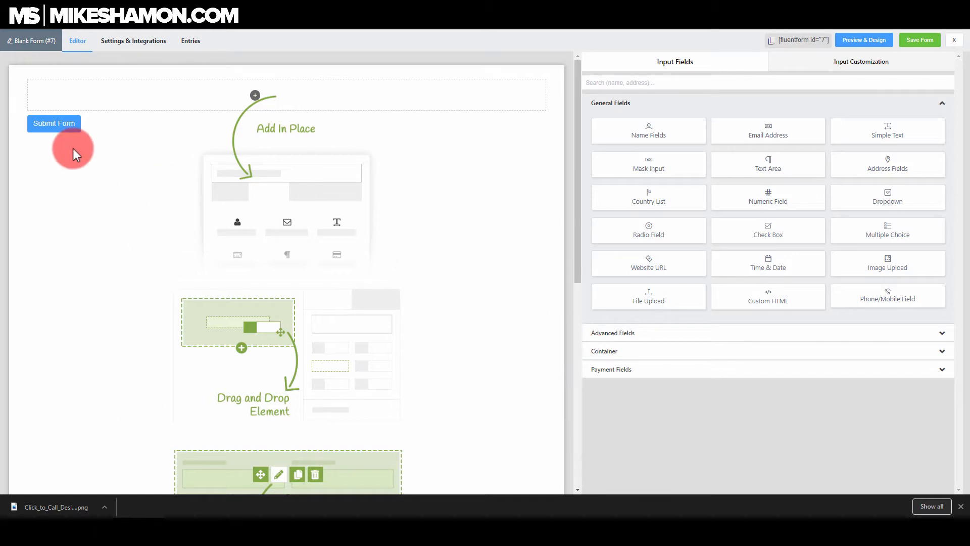
mouse_move(415, 119)
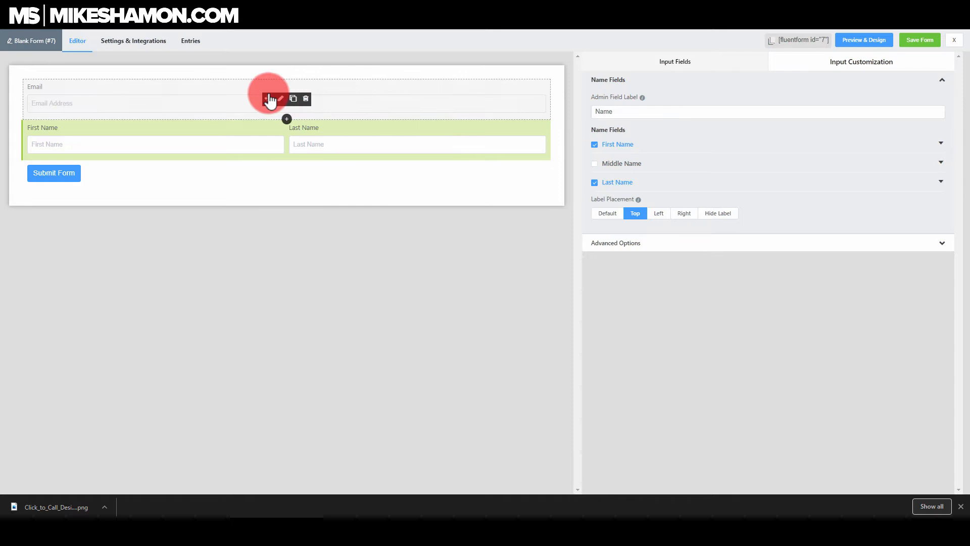
Expand the Container group to reveal the multi-column container layouts
left_click(674, 61)
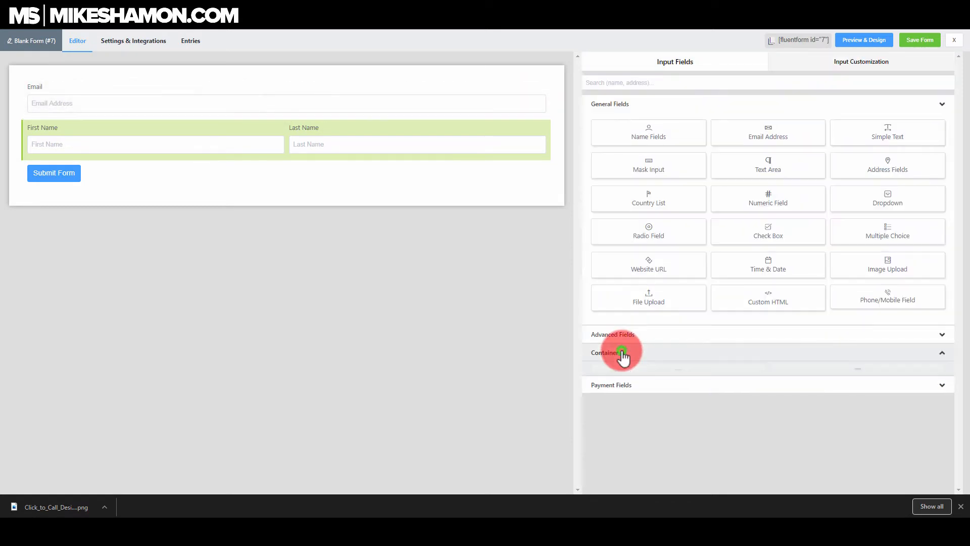
Place First Name, Last Name and Email side by side in a three-column container, third column empty
left_click(609, 104)
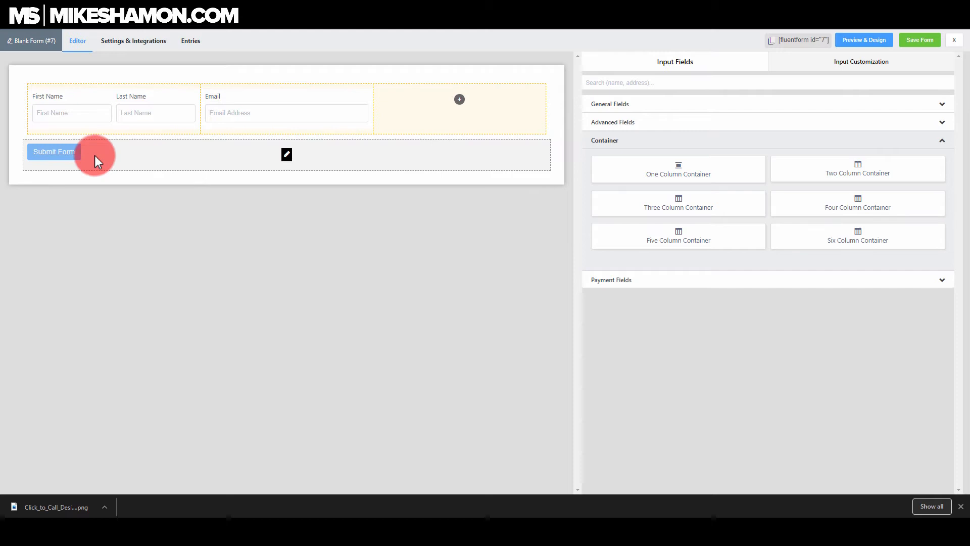
mouse_move(55, 154)
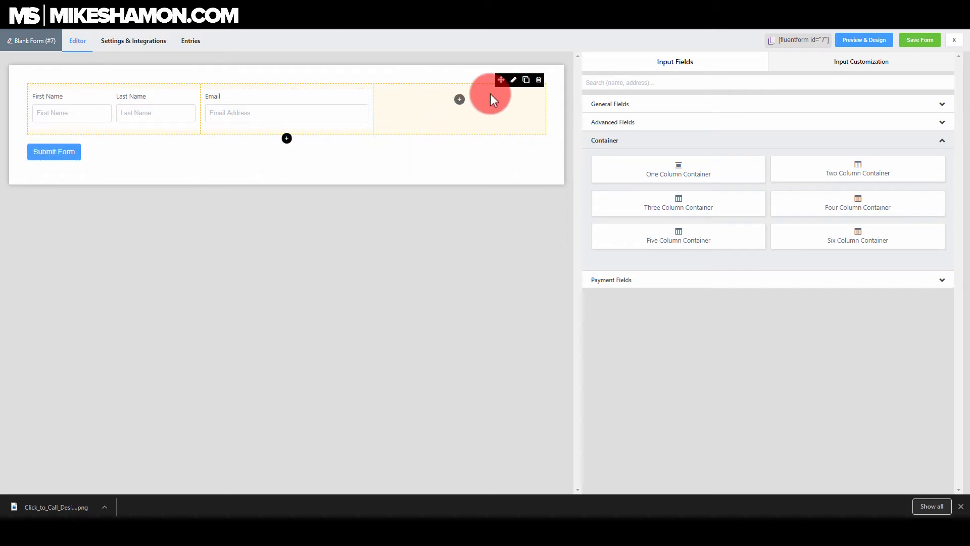
mouse_move(484, 82)
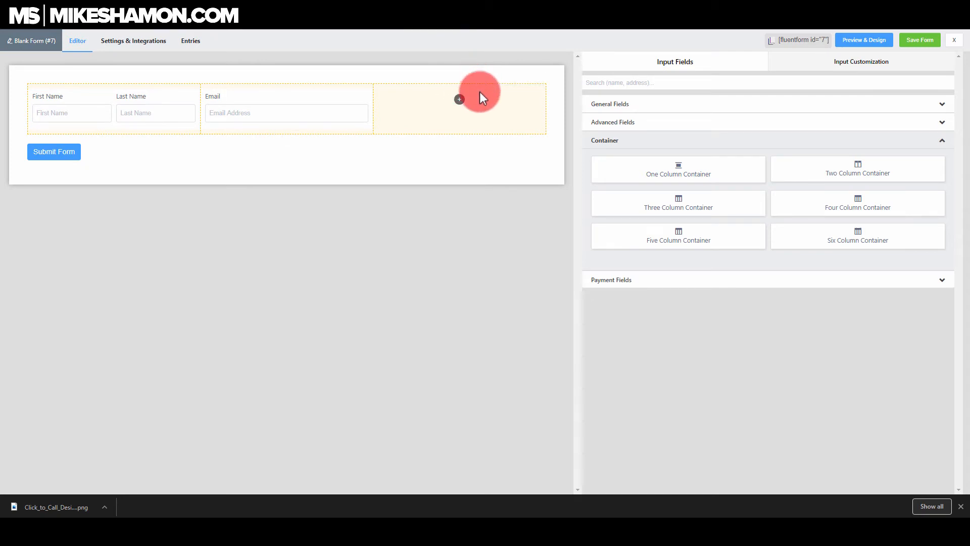
mouse_move(655, 106)
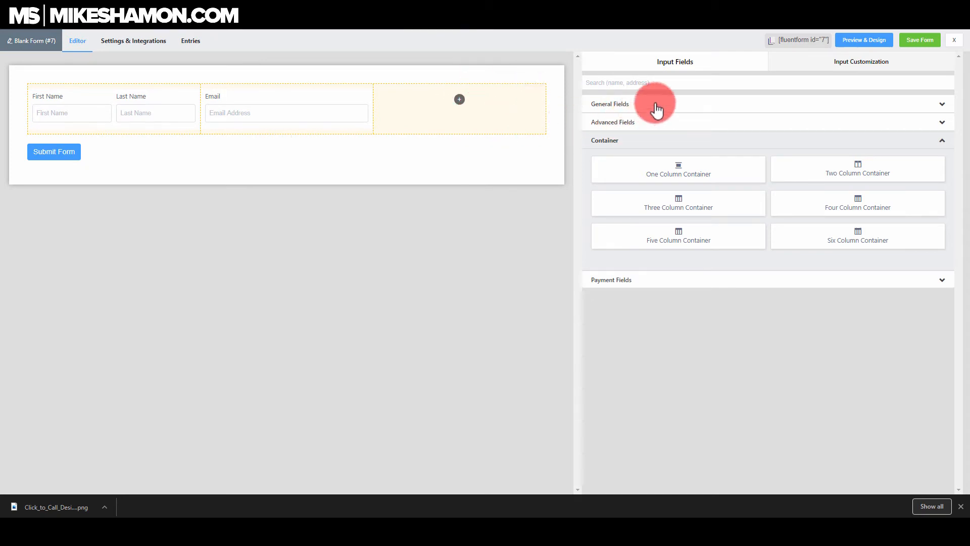
Add a Custom Submit Button from Advanced Fields into the empty third column
left_click(610, 103)
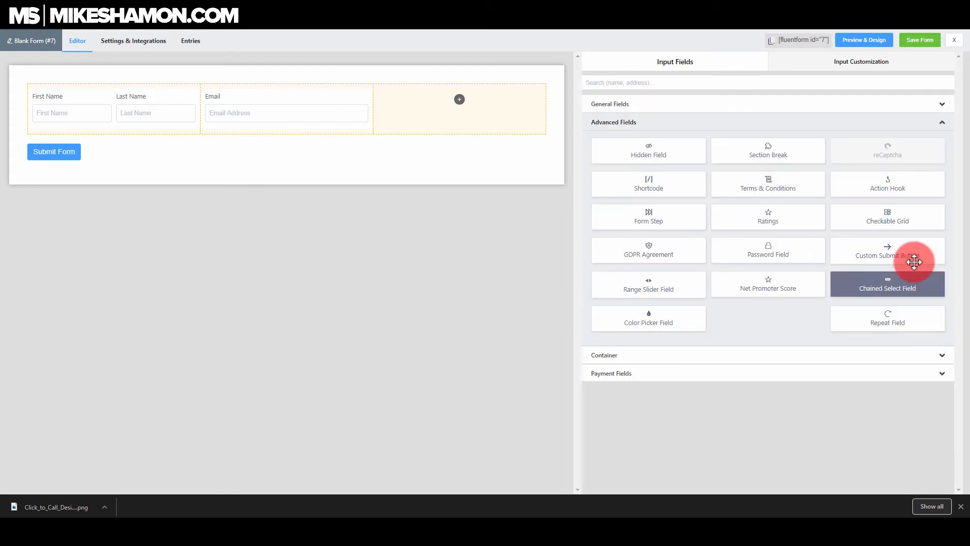
mouse_move(925, 253)
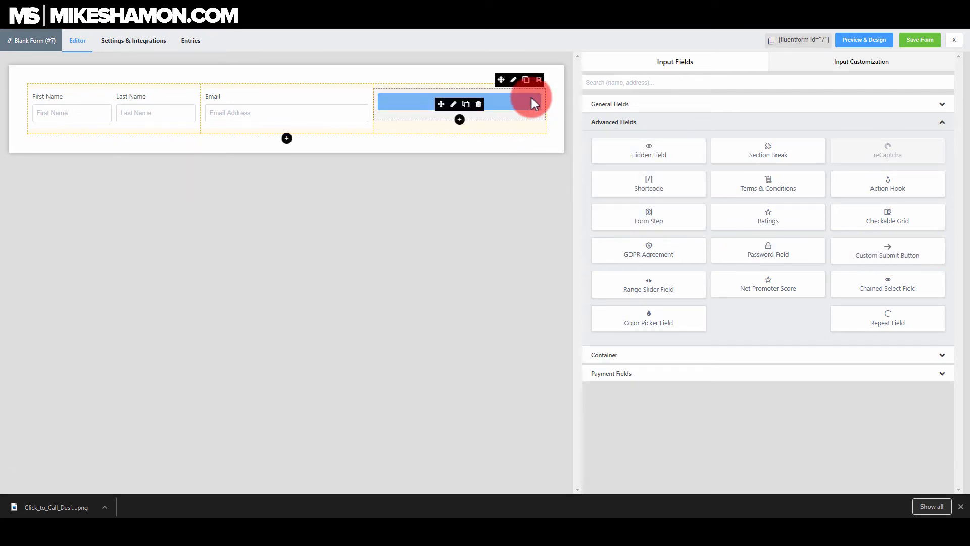
left_click(453, 104)
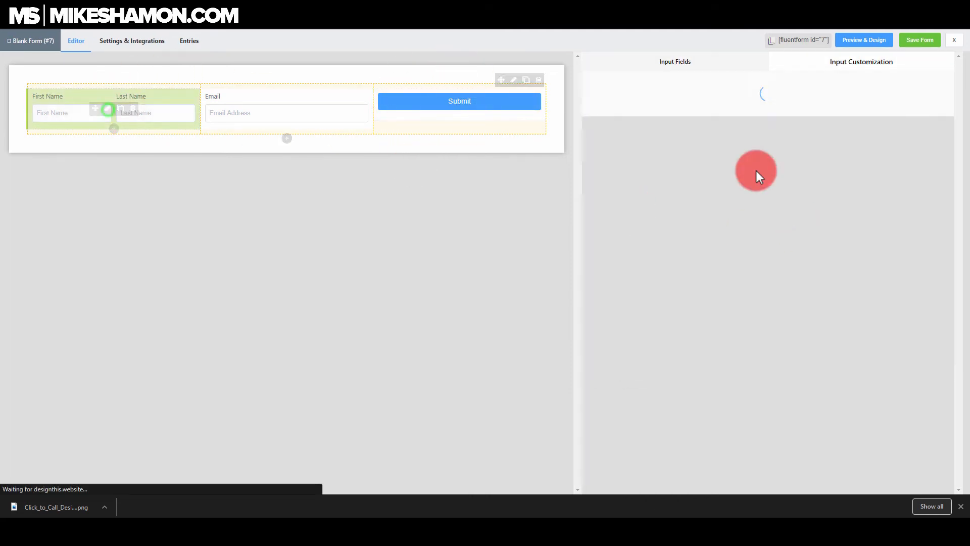
Set Label Placement to Hide Label on both the Name Fields and the Email Address field
left_click(99, 117)
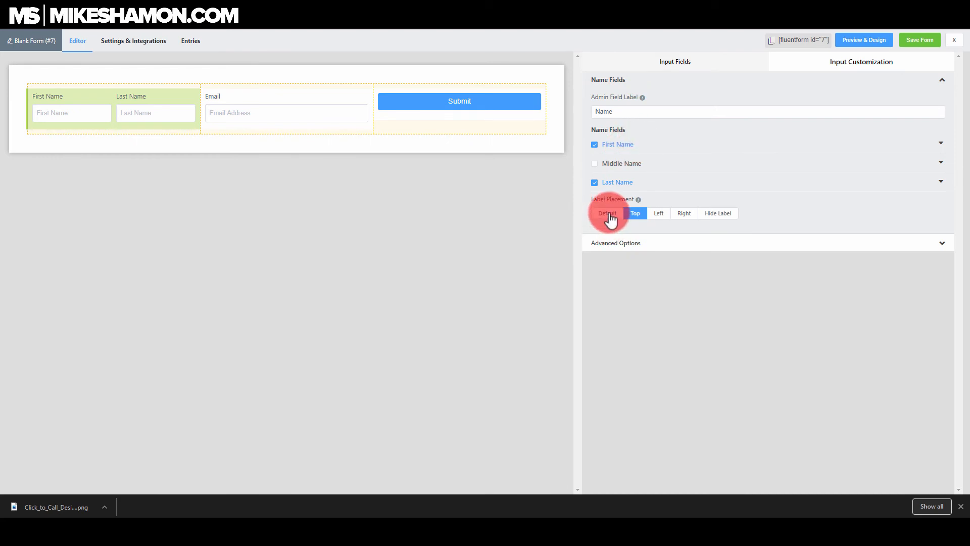
left_click(718, 214)
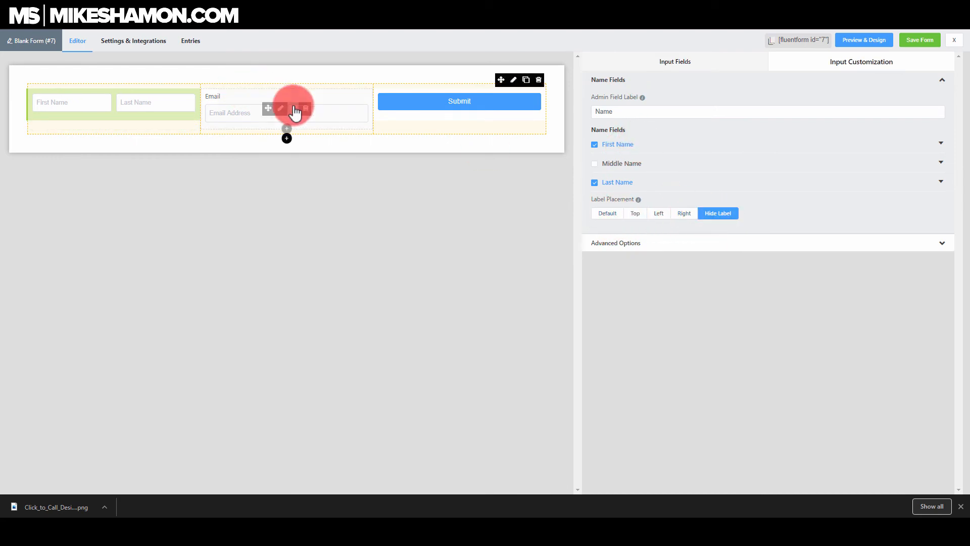
left_click(285, 112)
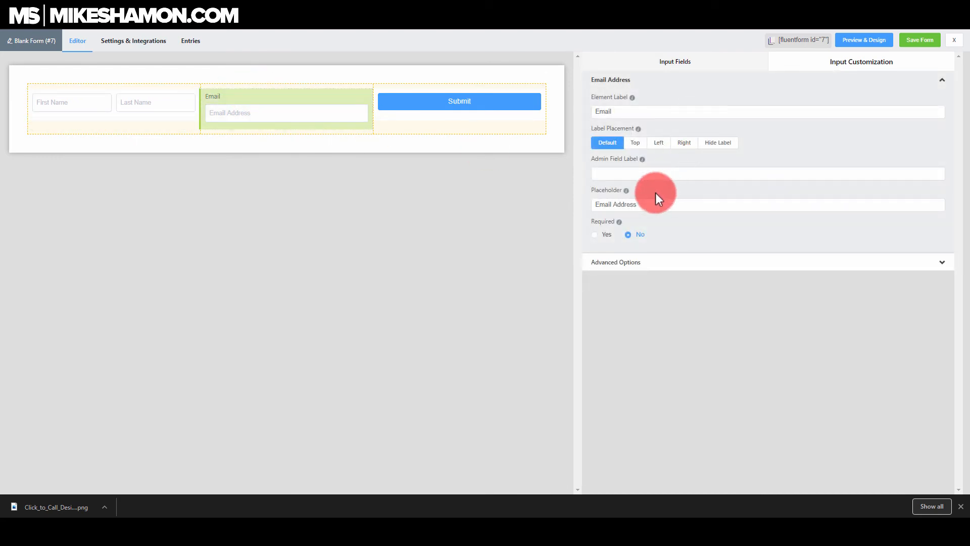
mouse_move(648, 225)
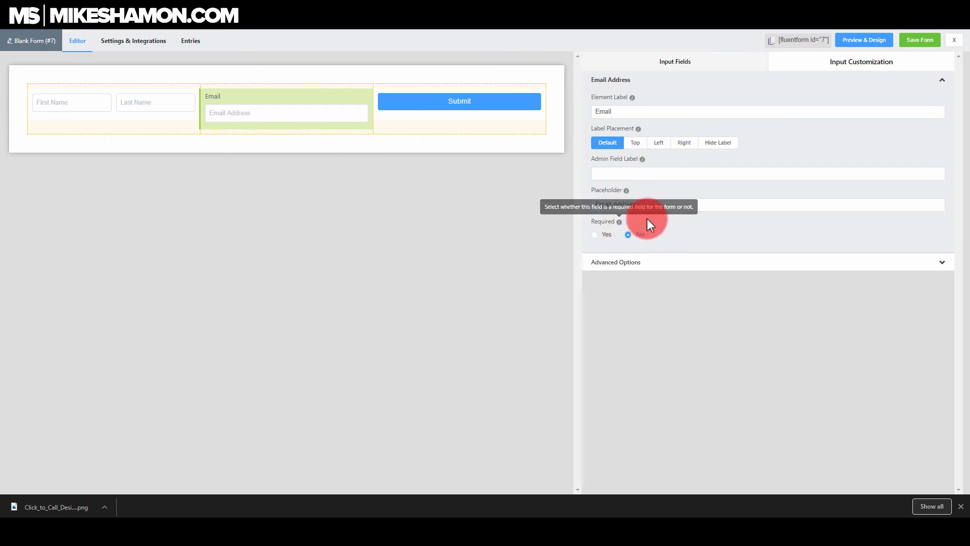
left_click(718, 143)
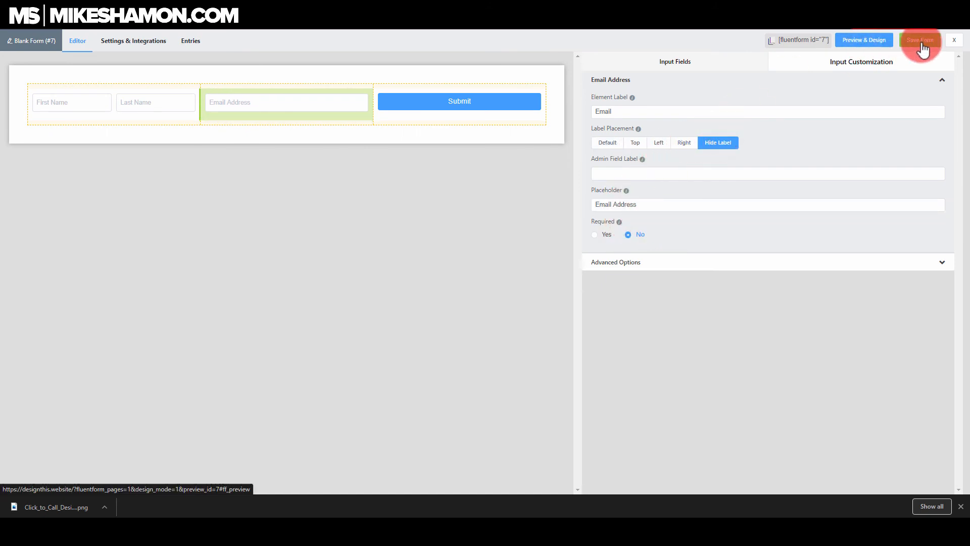
Save the form and open Preview & Design showing the single-row inline layout
left_click(920, 39)
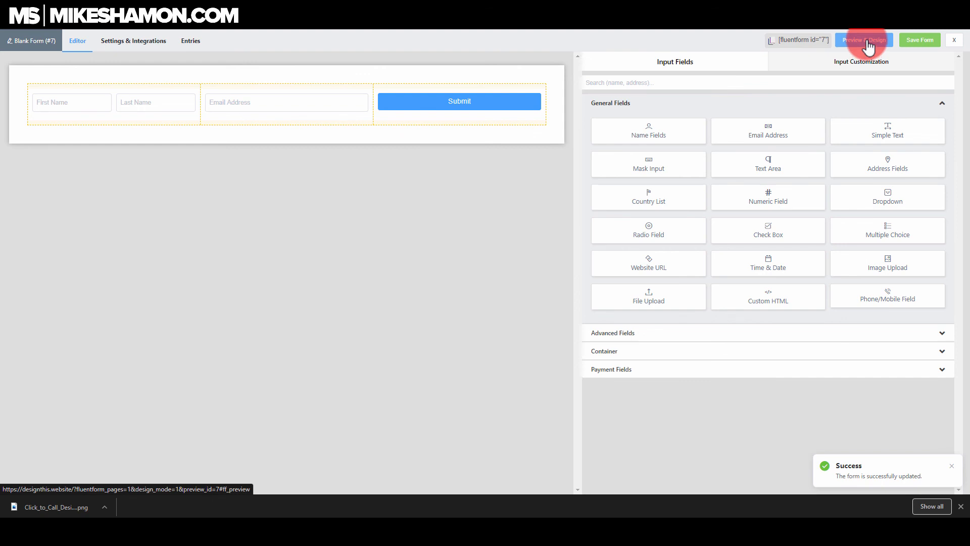
left_click(863, 40)
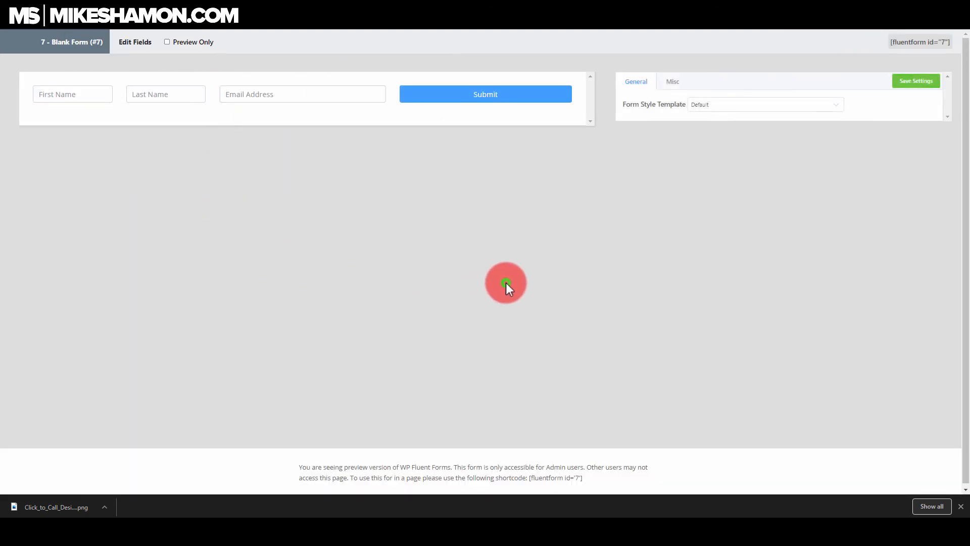
mouse_move(431, 288)
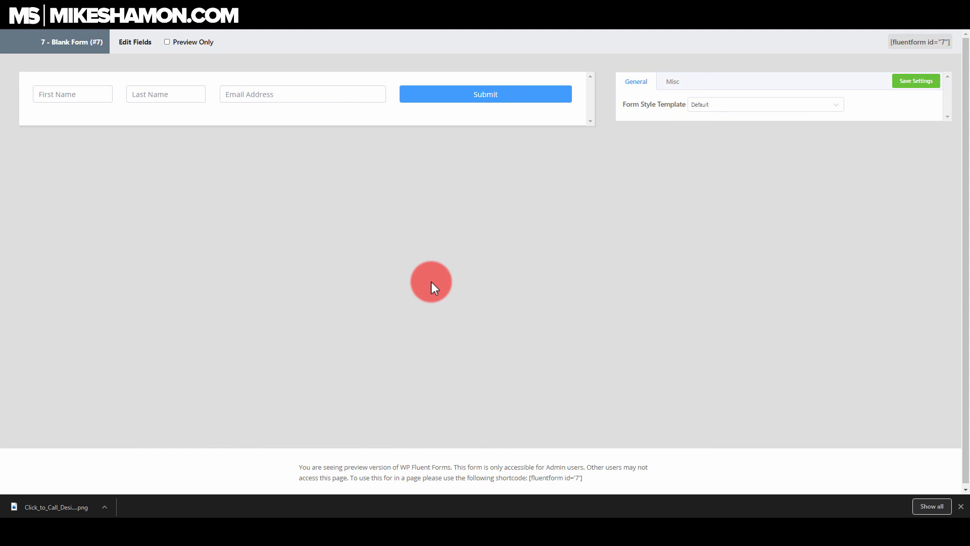